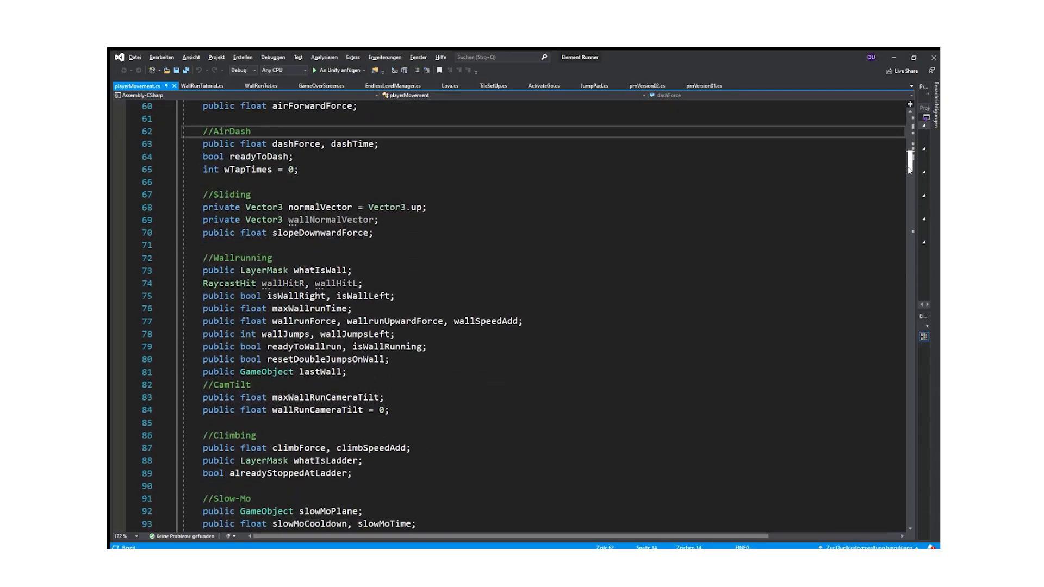
# Step: Scroll through the wallrunning, CamTilt and Speed Display variables in playerMovement.cs
pyautogui.scroll(-3)
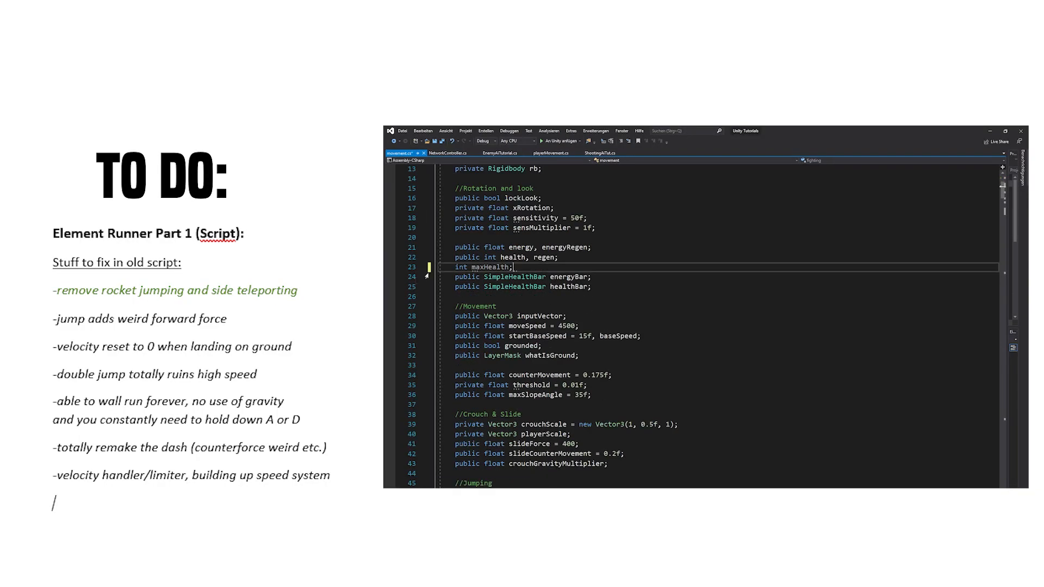
pyautogui.scroll(-3)
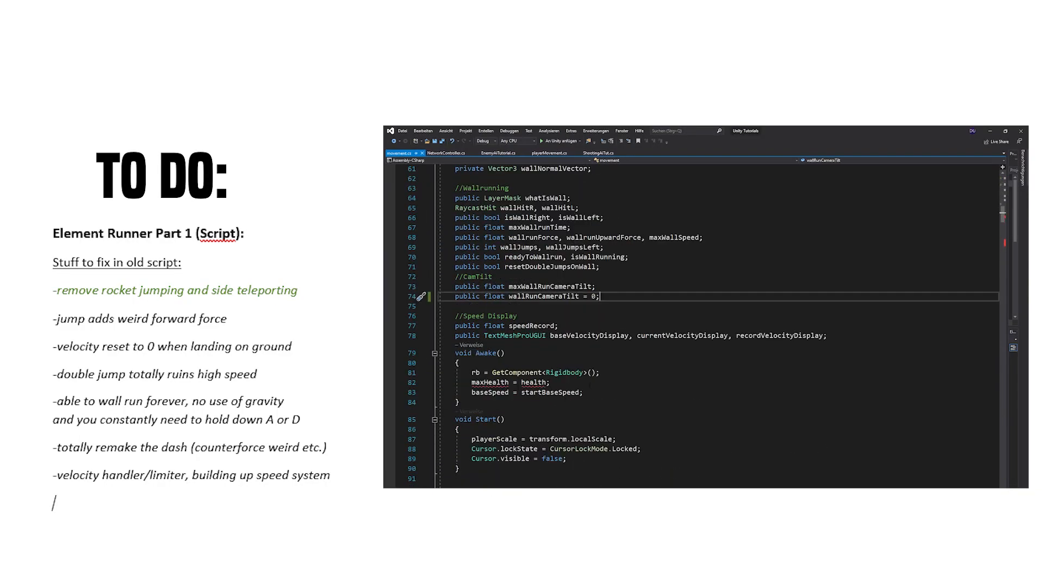
pyautogui.scroll(-3)
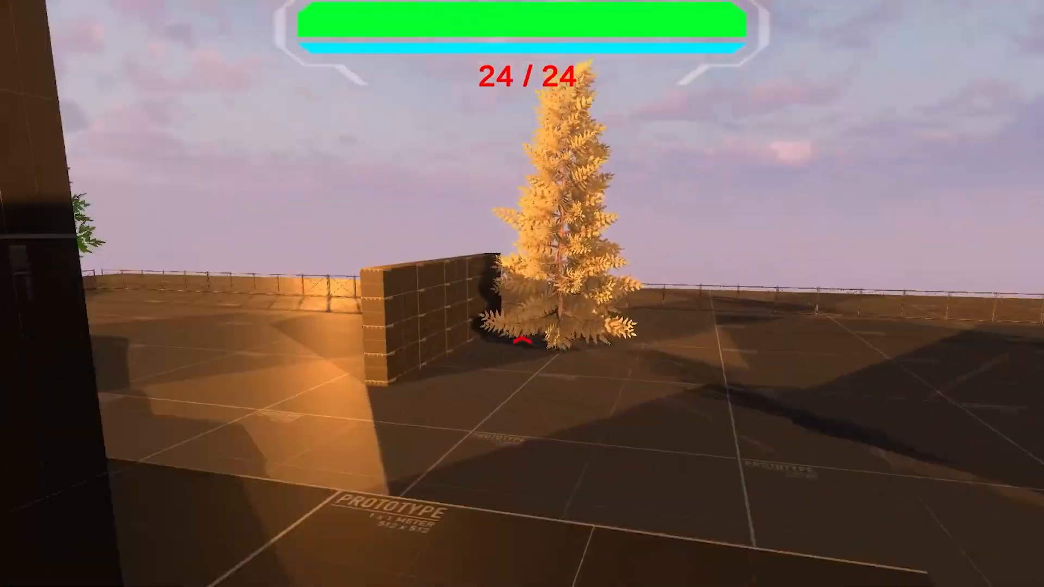
pyautogui.moveTo(522, 341)
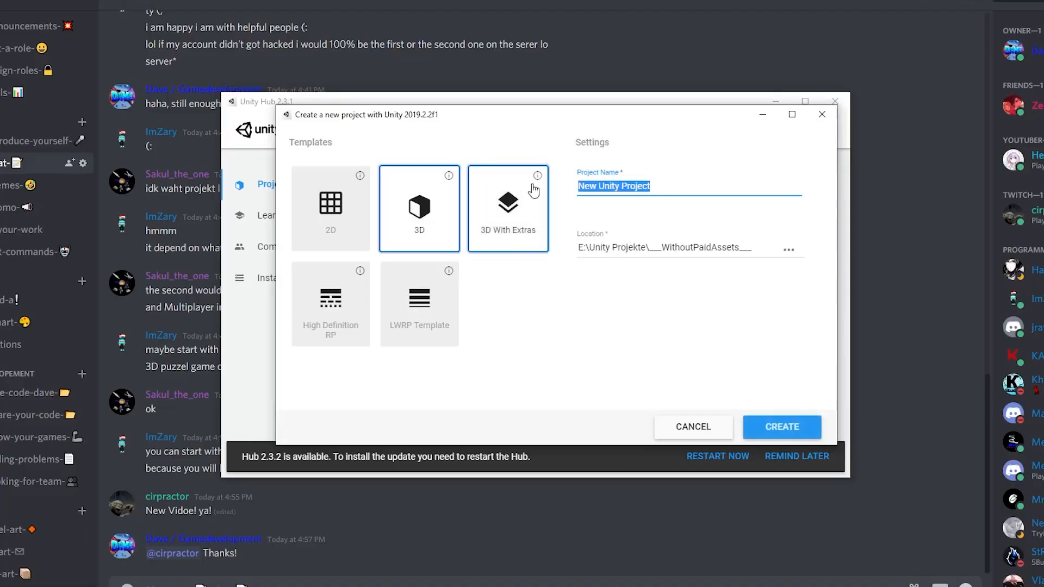
# Step: Run the game to show the recordVel, currVel and baseVel speed readout
pyautogui.click(789, 249)
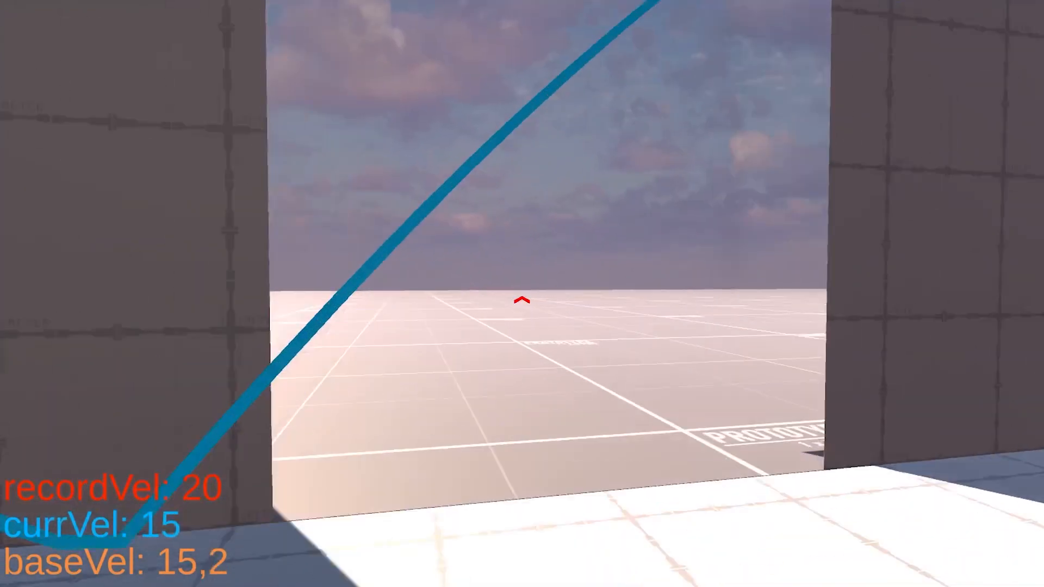
pyautogui.moveTo(522, 300)
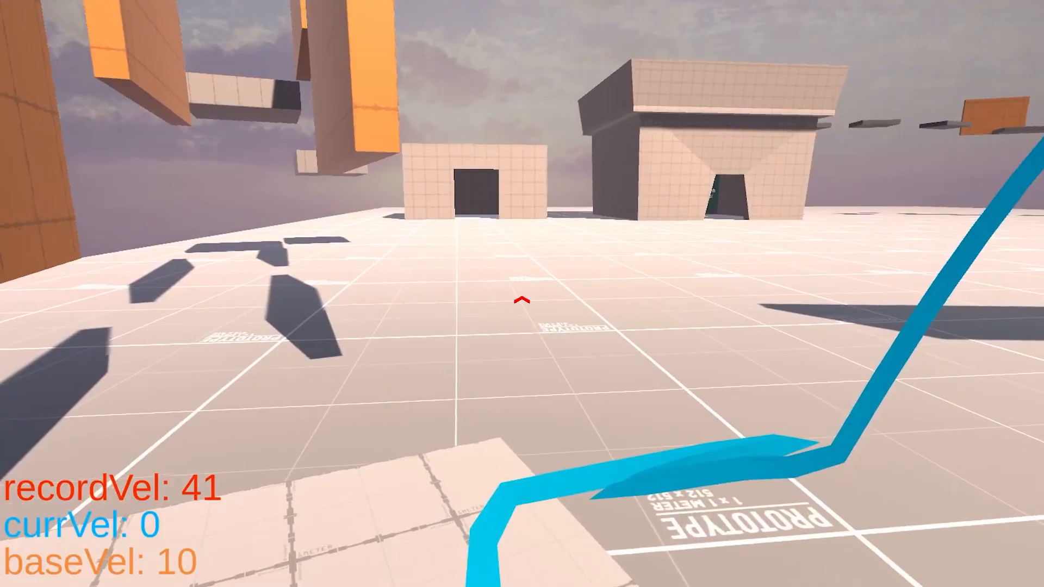
# Step: Jump while running the test level past orange platforms, watching the velocity text
pyautogui.press('space')
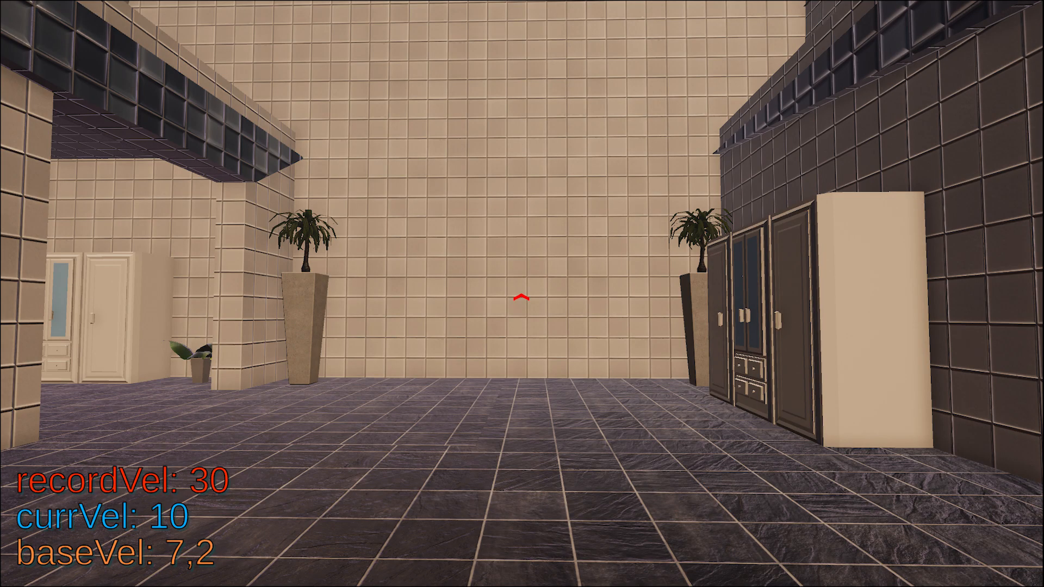
pyautogui.moveTo(521, 293)
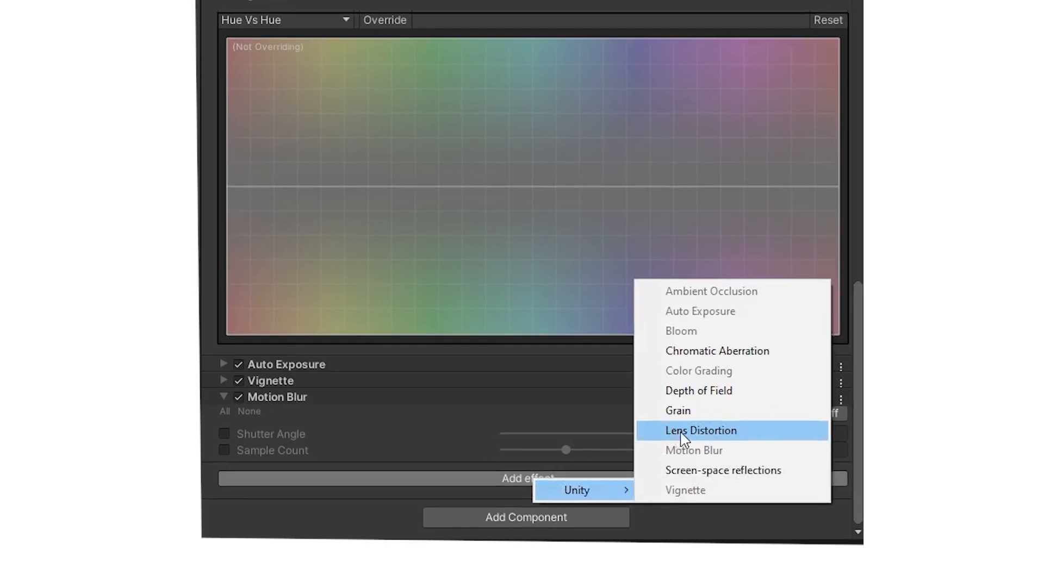
# Step: Add a Lens Distortion effect to the post-processing profile
pyautogui.click(700, 430)
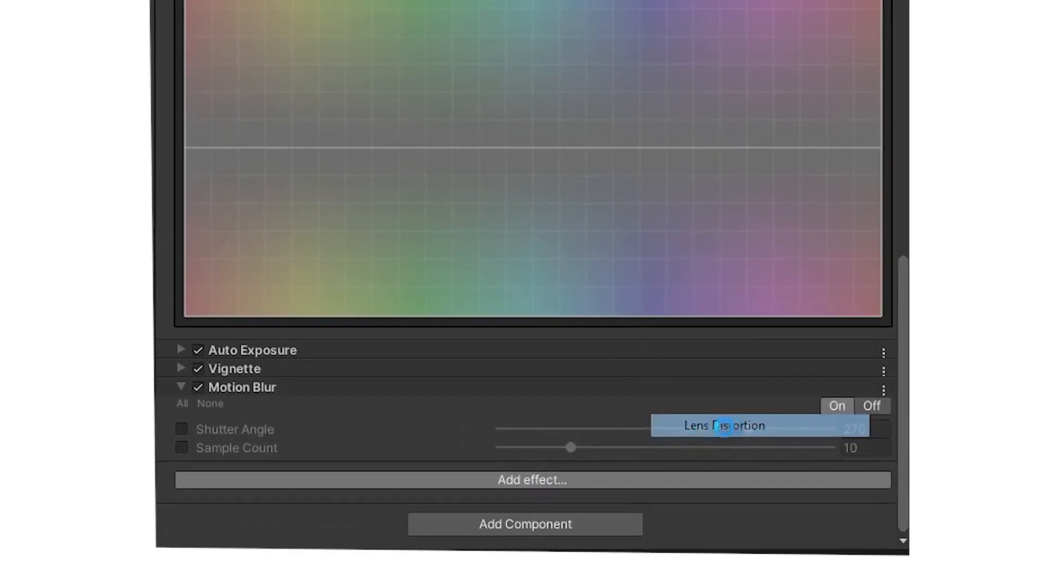
pyautogui.click(724, 426)
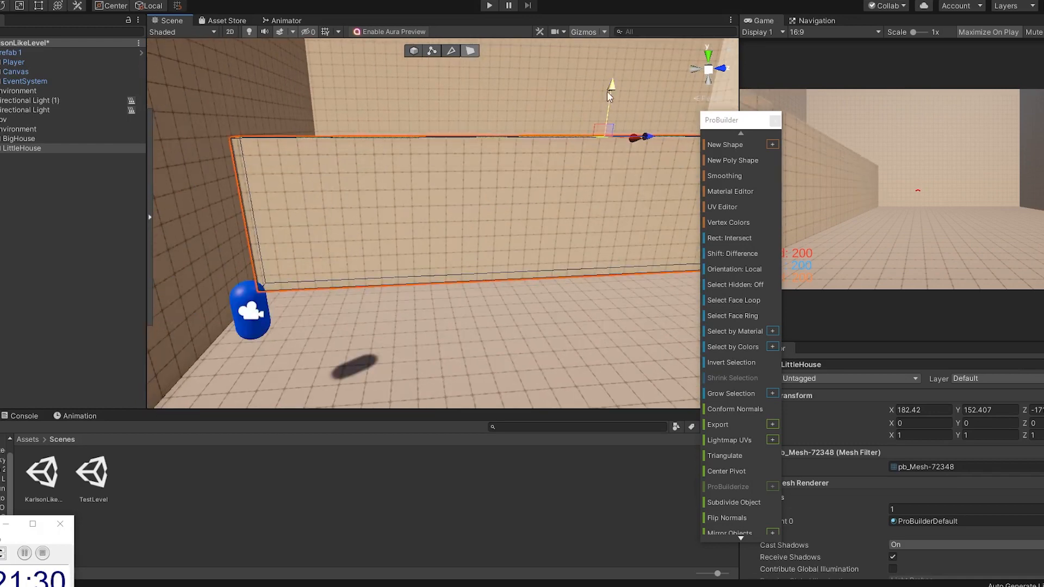
# Step: Switch from the Unity editor to the Photoshop room-layout sketch
pyautogui.click(489, 5)
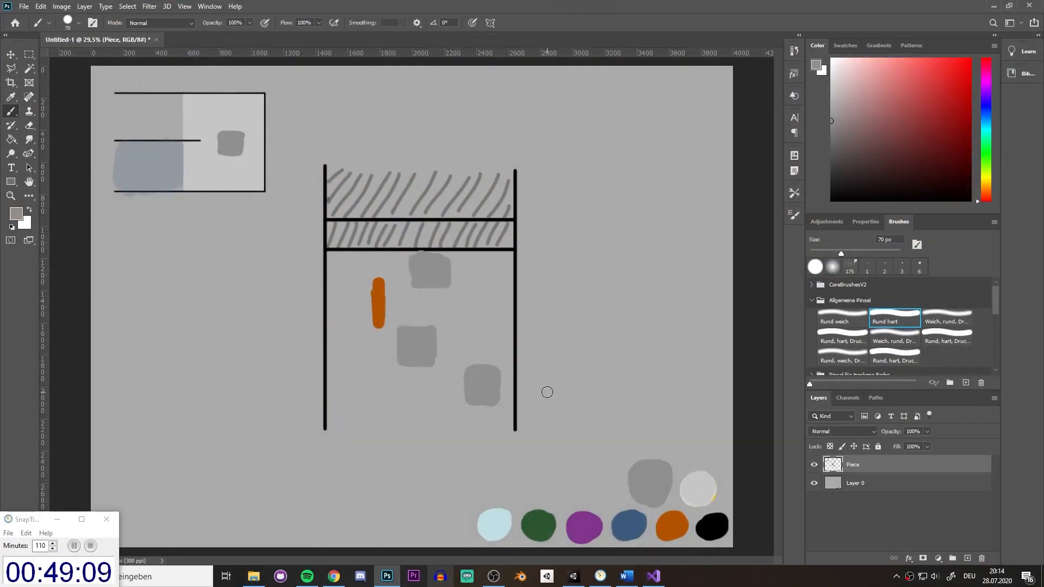
pyautogui.click(29, 54)
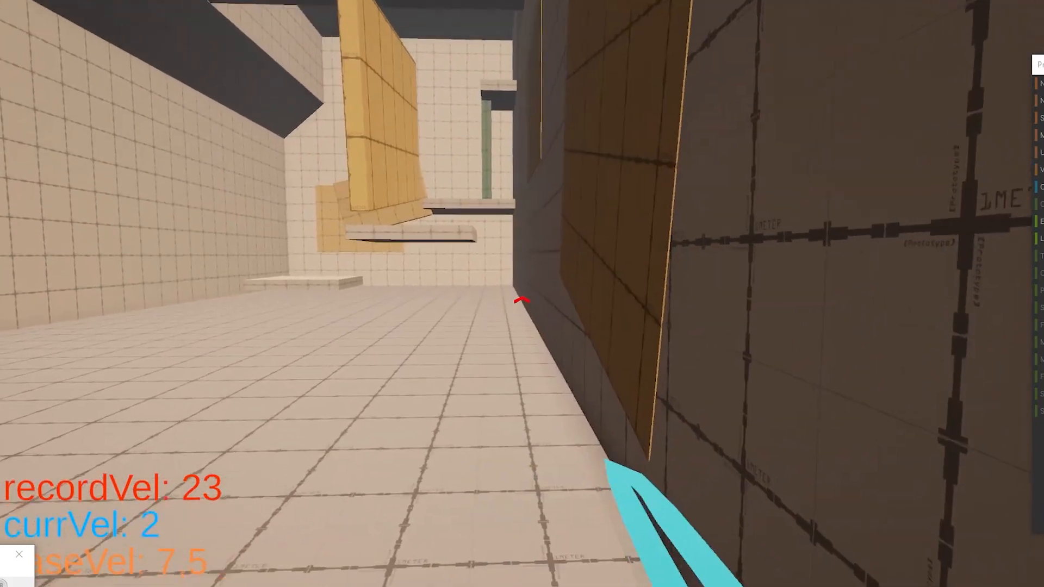
pyautogui.moveTo(522, 300)
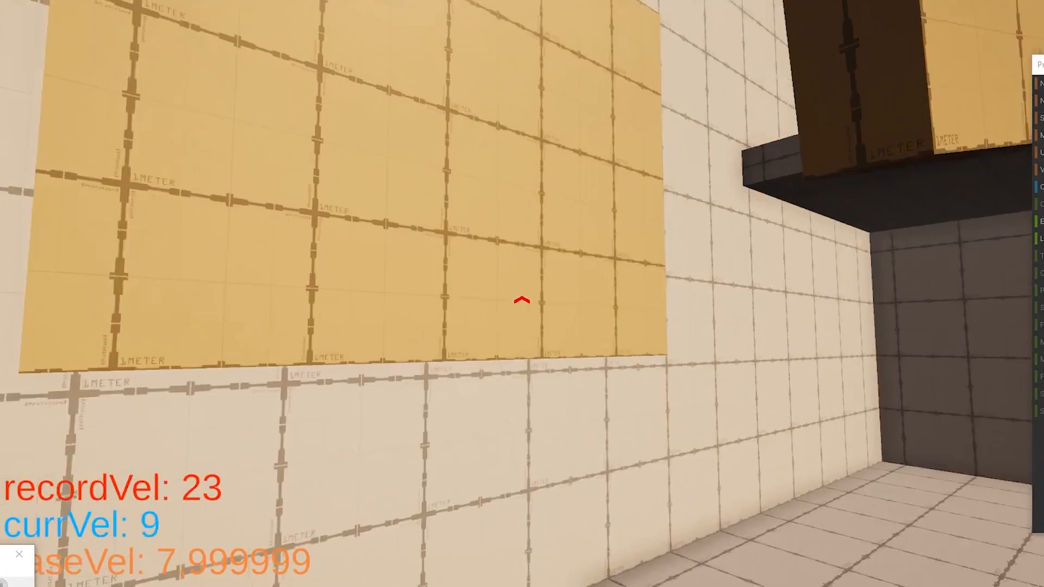
pyautogui.moveTo(522, 294)
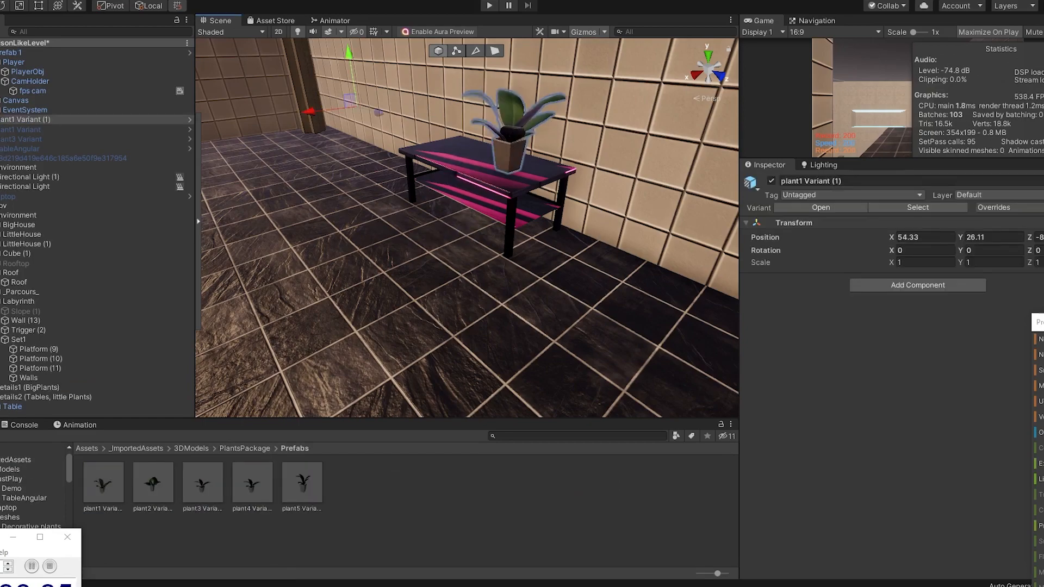
# Step: Stop Play mode to place the plant1 Variant on the pink-striped table
pyautogui.click(488, 6)
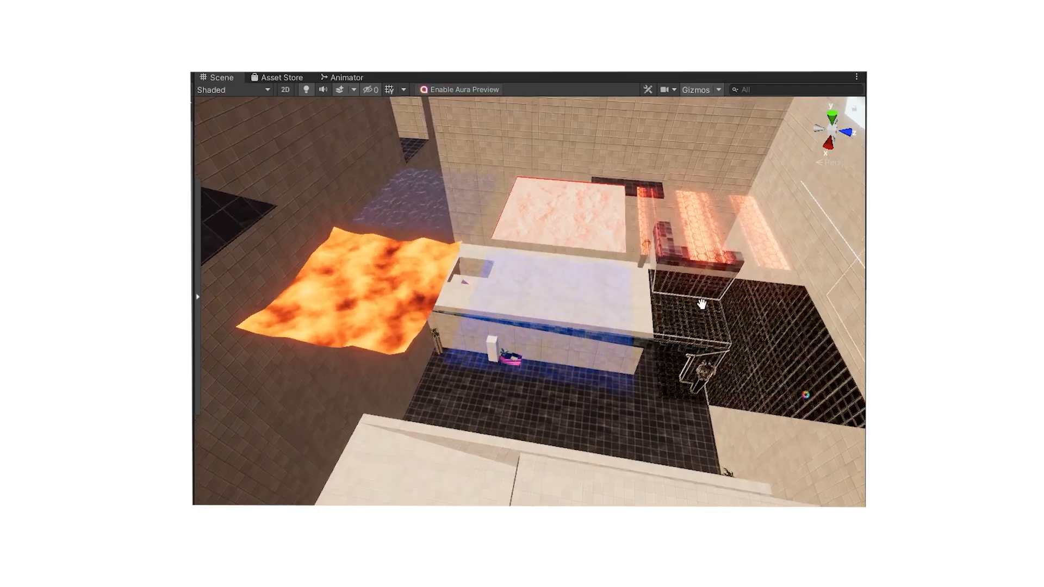
# Step: View the level from above, showing the lava pool beside glass-walled rooms
pyautogui.click(493, 1)
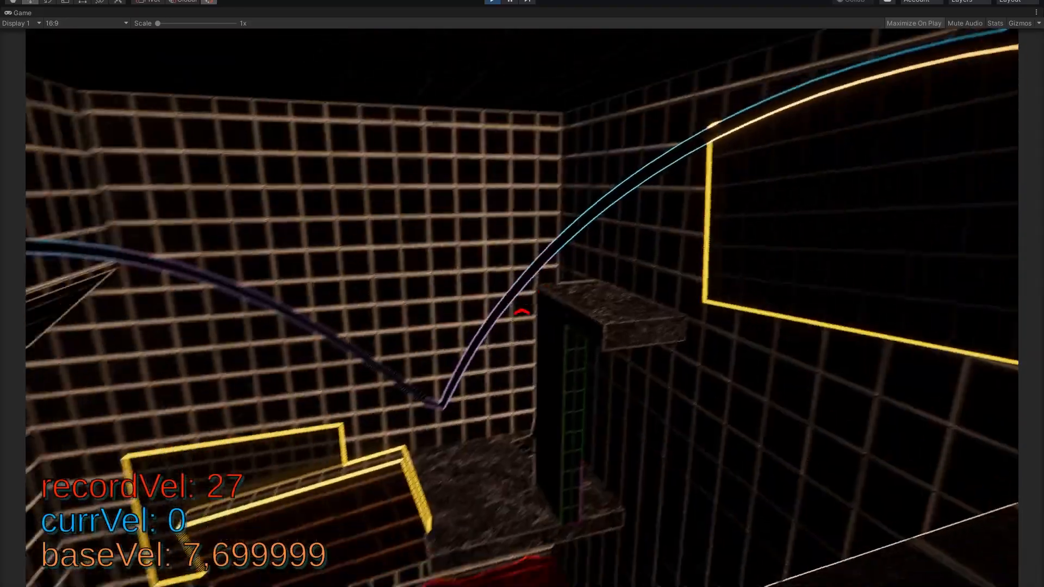
# Step: Open the EndlessMode scene with the Main corridor room above a purple sky
pyautogui.click(491, 31)
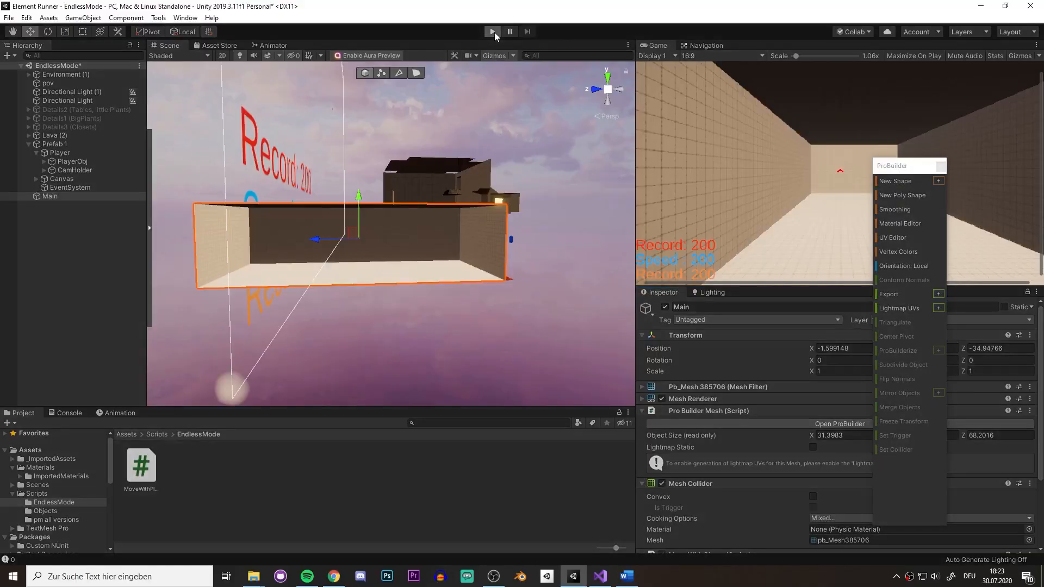
pyautogui.moveTo(901, 180)
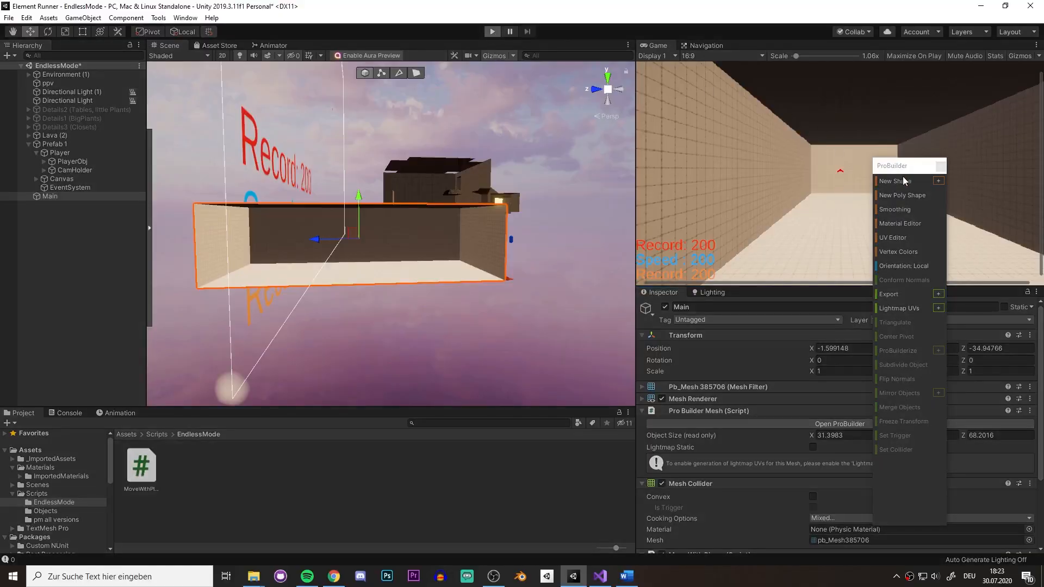
pyautogui.click(492, 31)
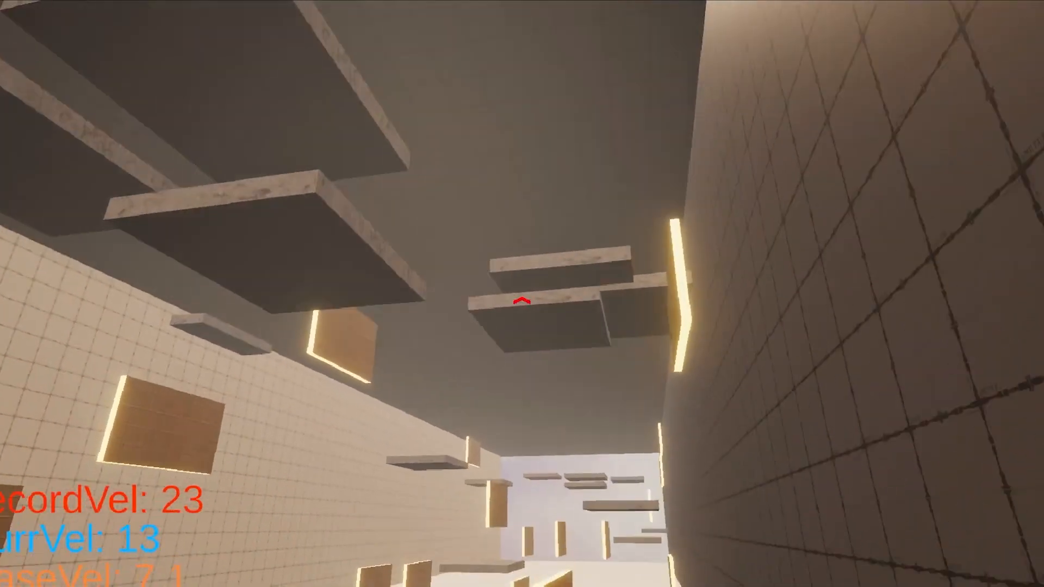
pyautogui.moveTo(522, 300)
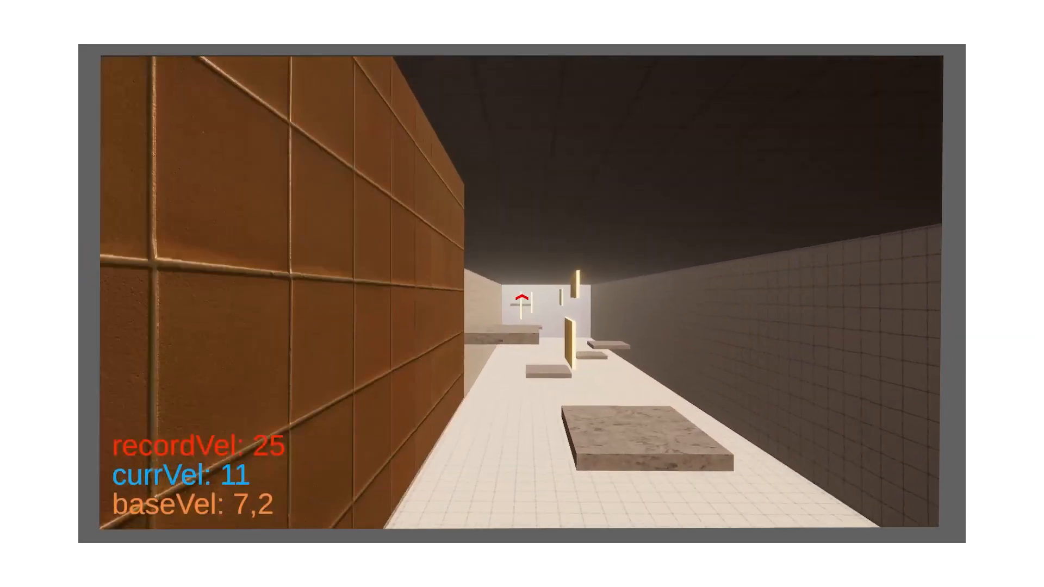
pyautogui.moveTo(522, 293)
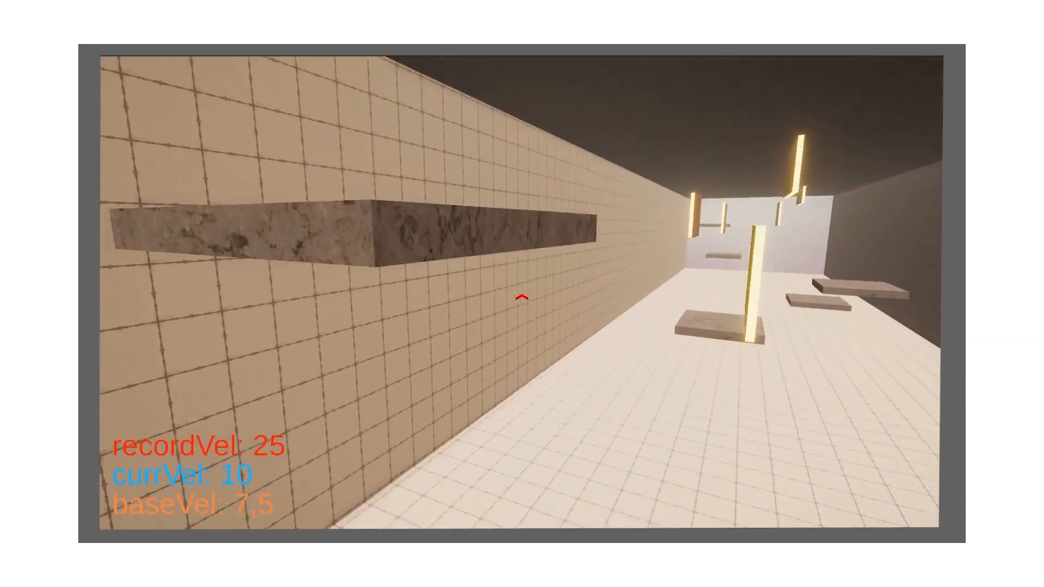
pyautogui.moveTo(522, 298)
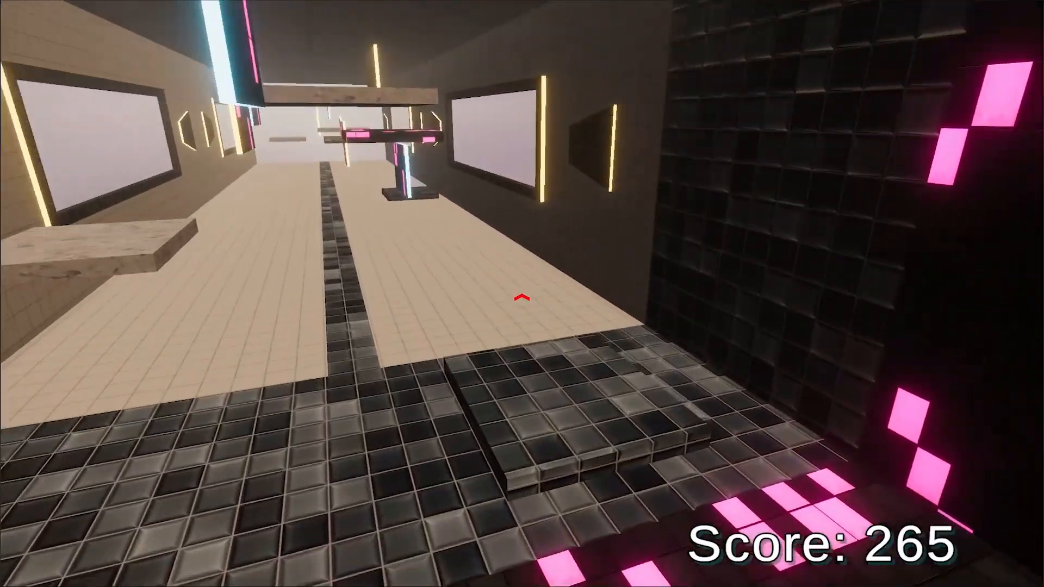
pyautogui.moveTo(522, 299)
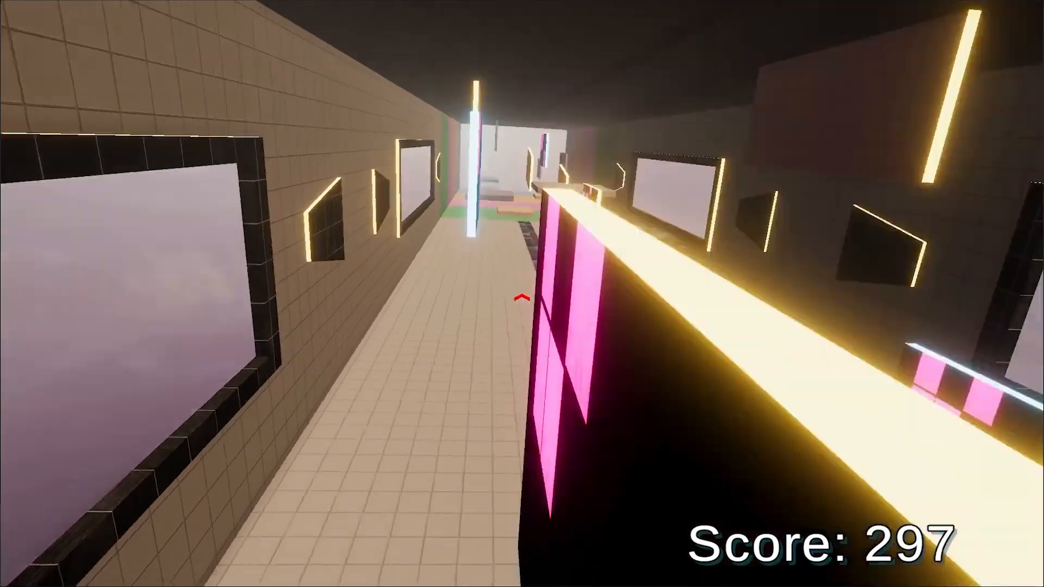
# Step: Run forward through the neon rooms as the Score counter climbs to 318
pyautogui.press('w')
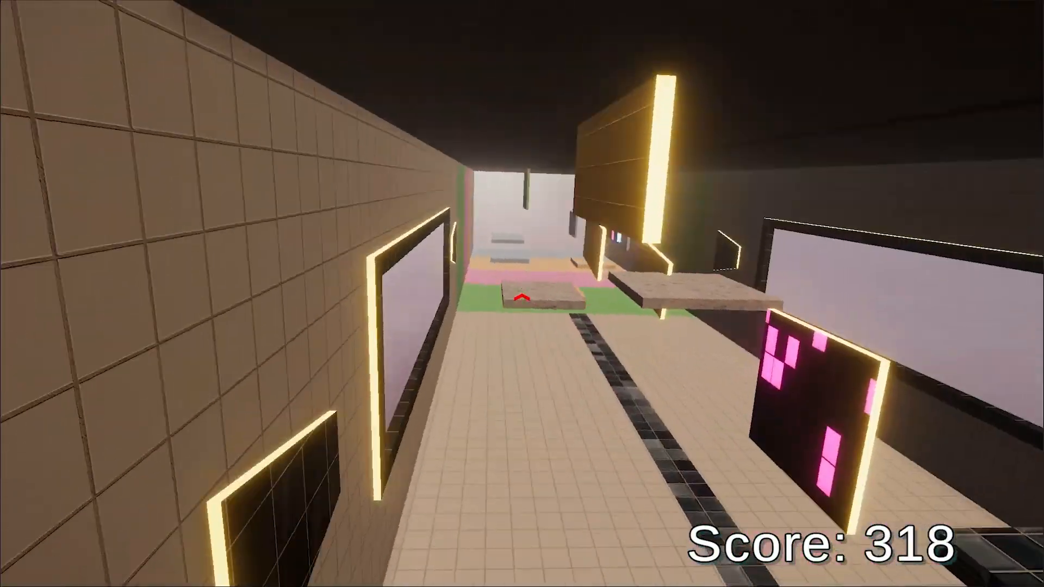